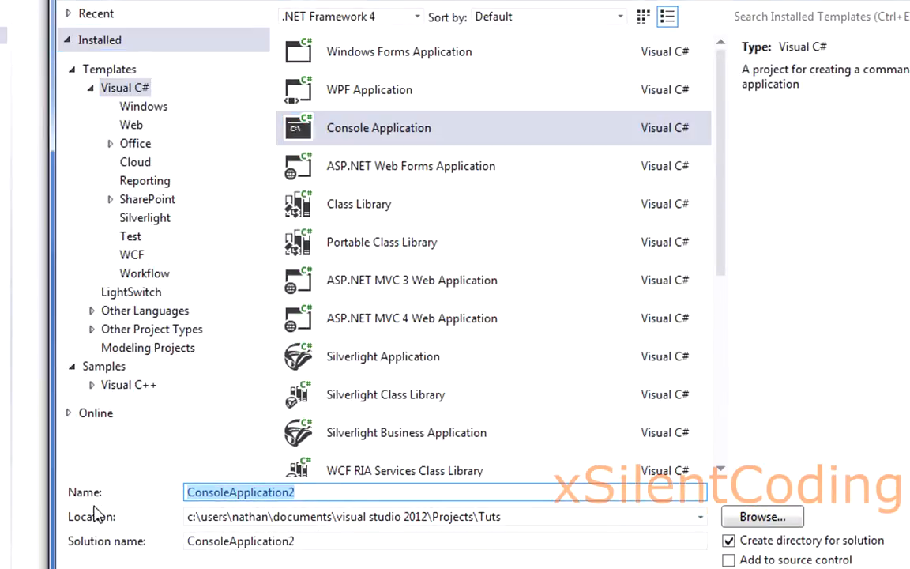
Step: Name the new C# console application project Our_Login_Server
text(Our L)
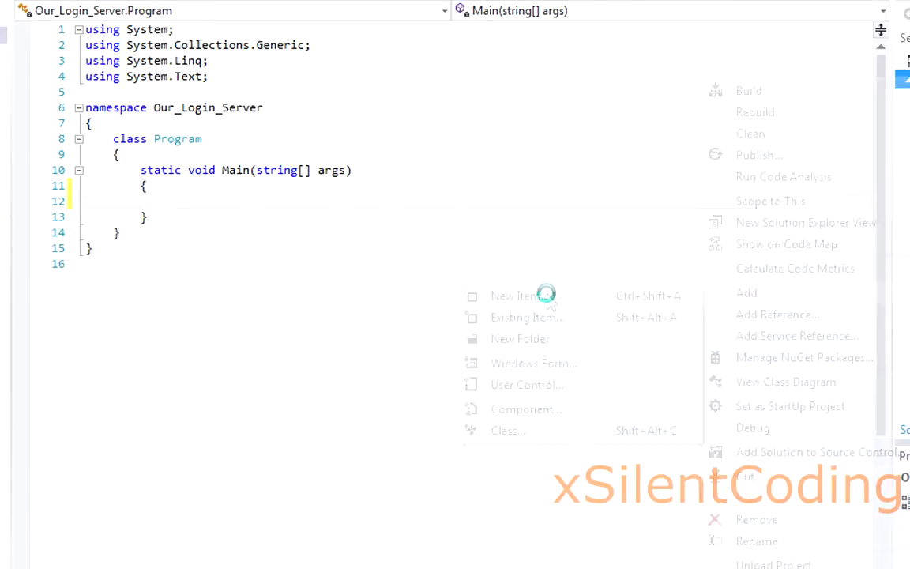
Step: Add a Local Database item UserDB.sdf with an empty dataset UserDBDataSet
click(516, 296)
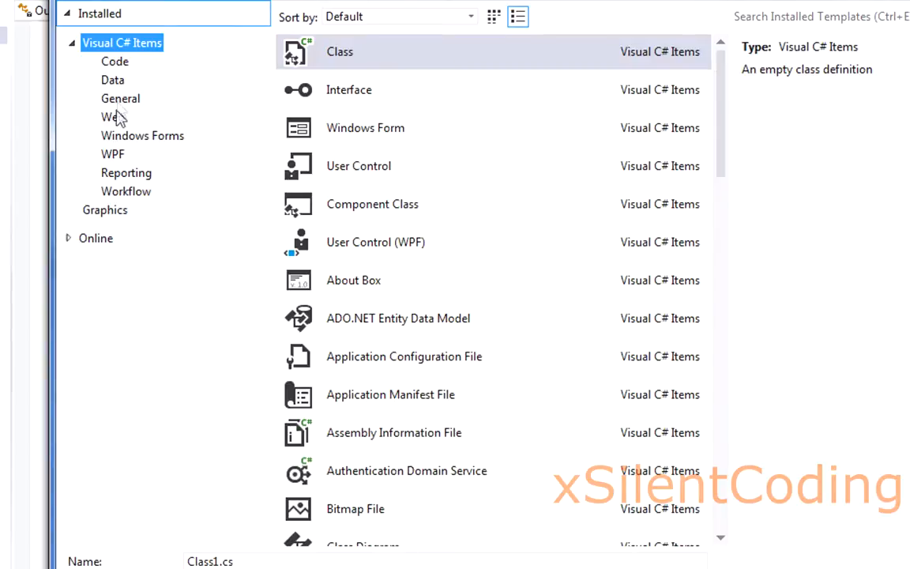
click(112, 79)
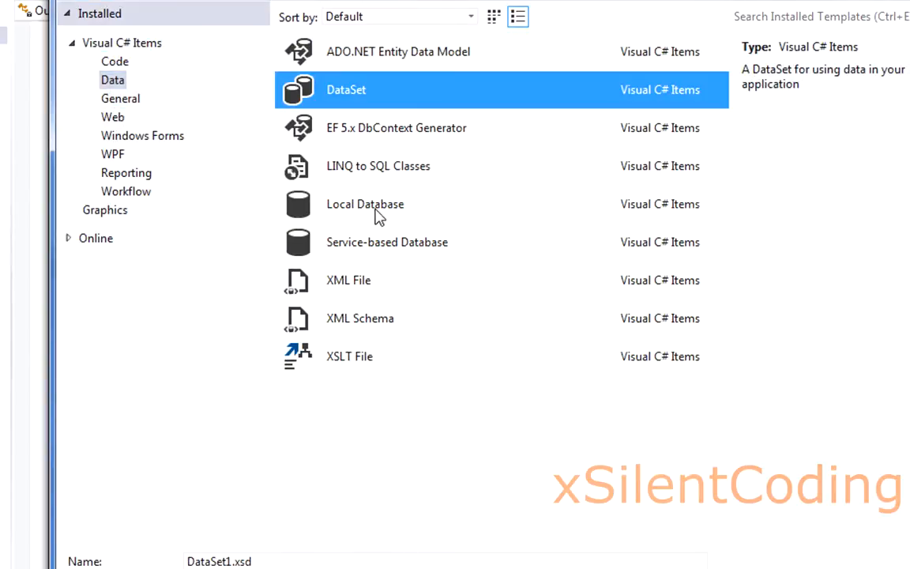
click(365, 204)
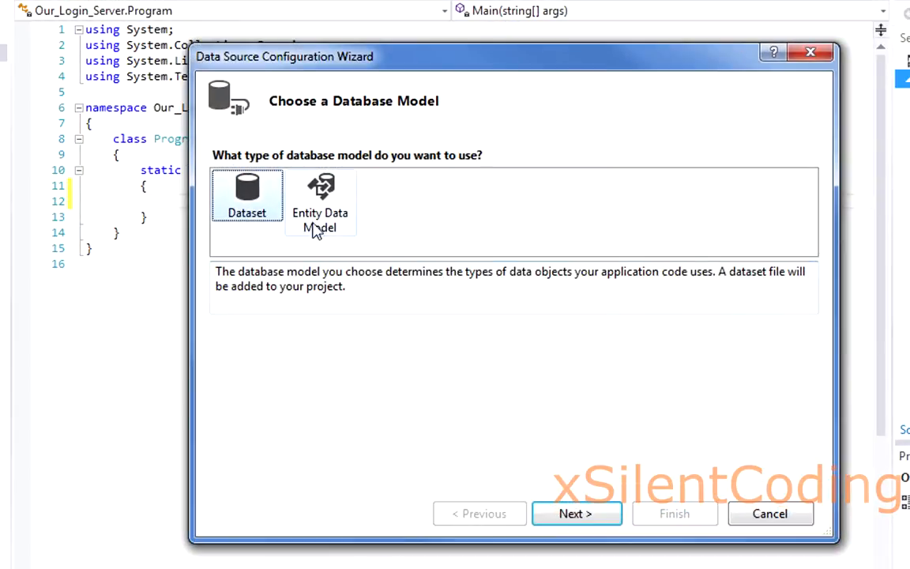
click(575, 514)
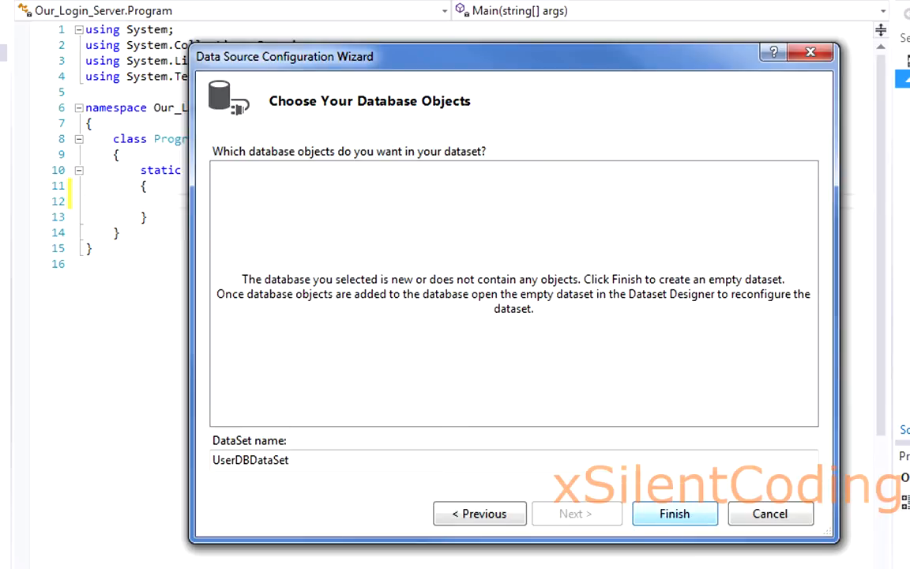
click(673, 513)
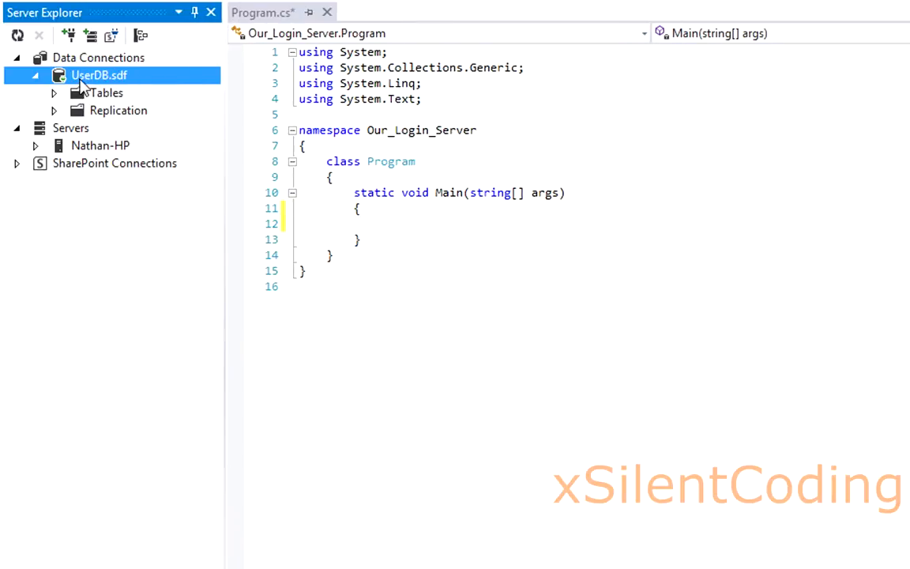
Step: Start a new query against the UserDB.sdf data connection in Server Explorer
right_click(98, 76)
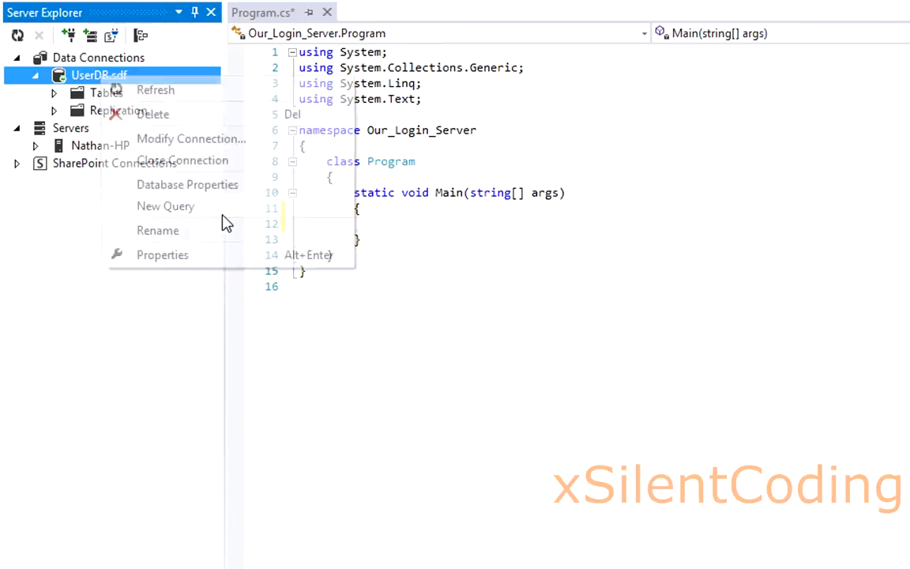
click(166, 205)
text(c)
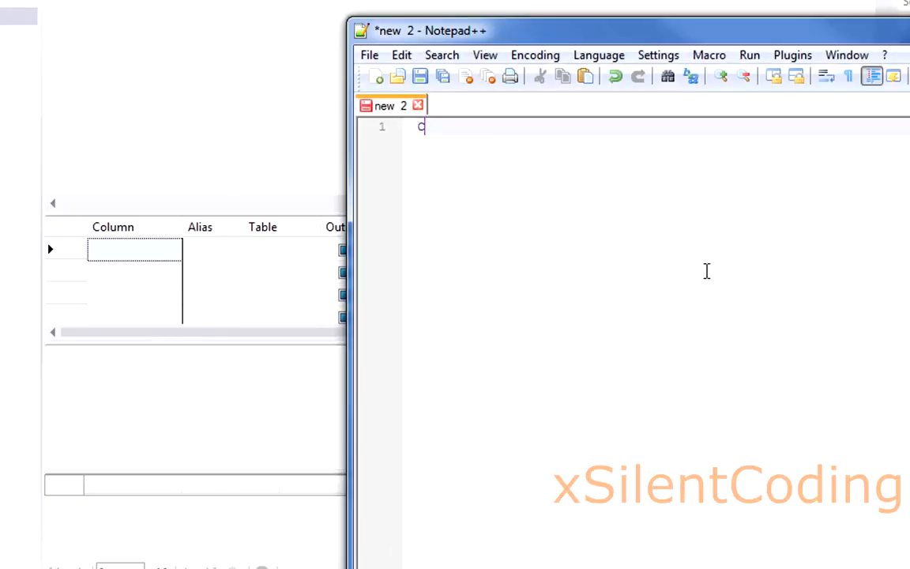
Step: Write CREATE TABLE users with an id int IDENTITY NOT NULL column
text(REATE TAB)
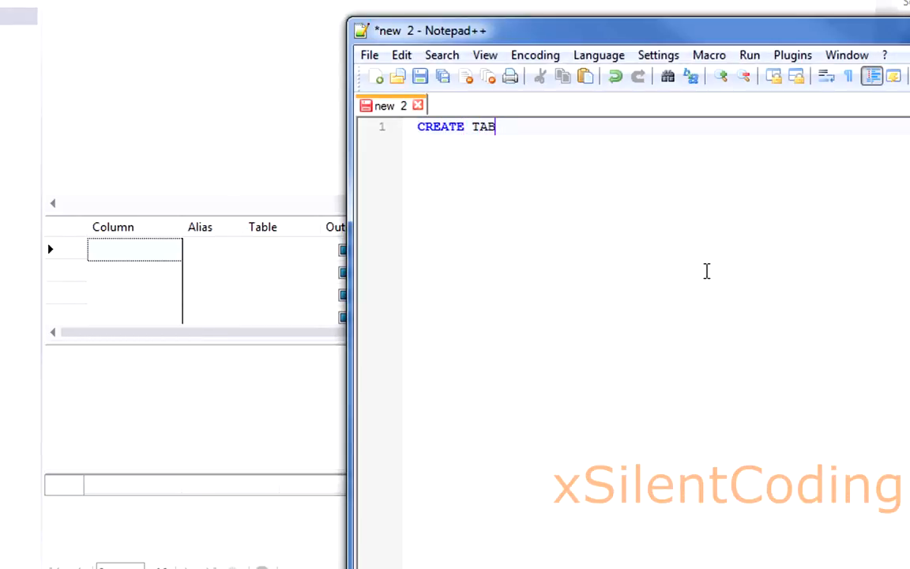
text(LE users)
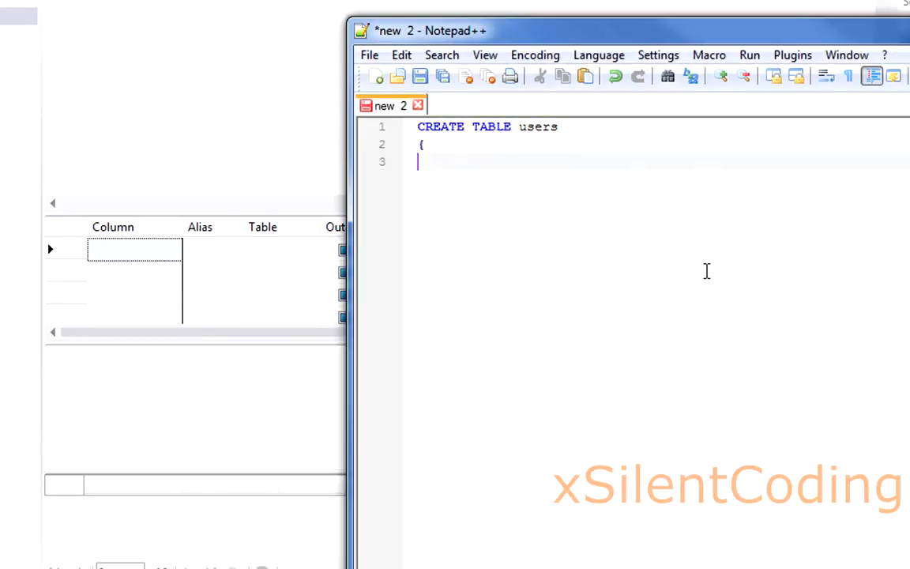
text())
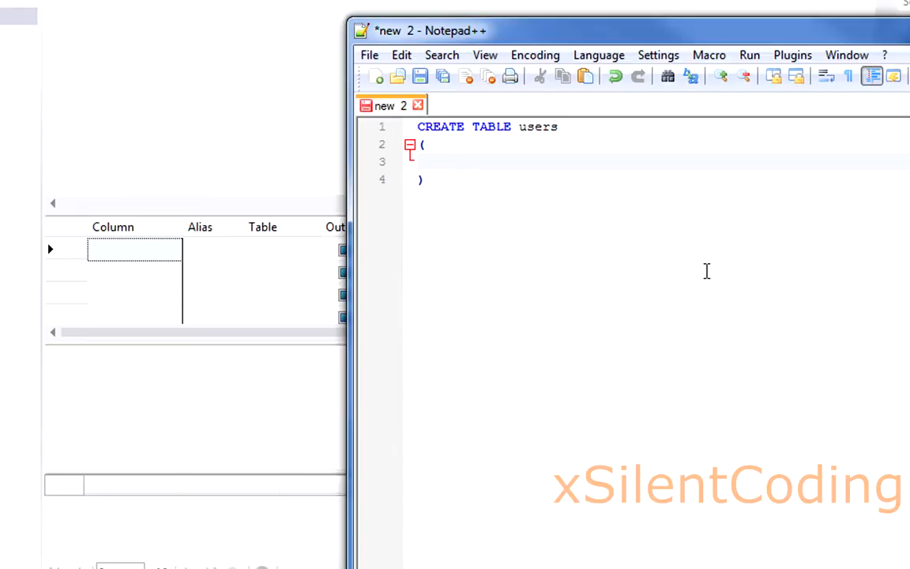
text(id)
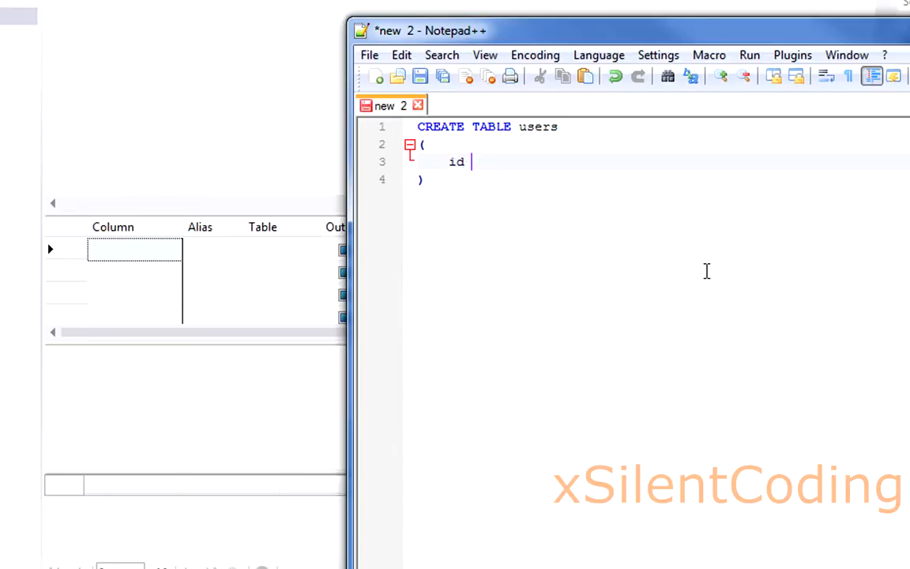
text(int IND)
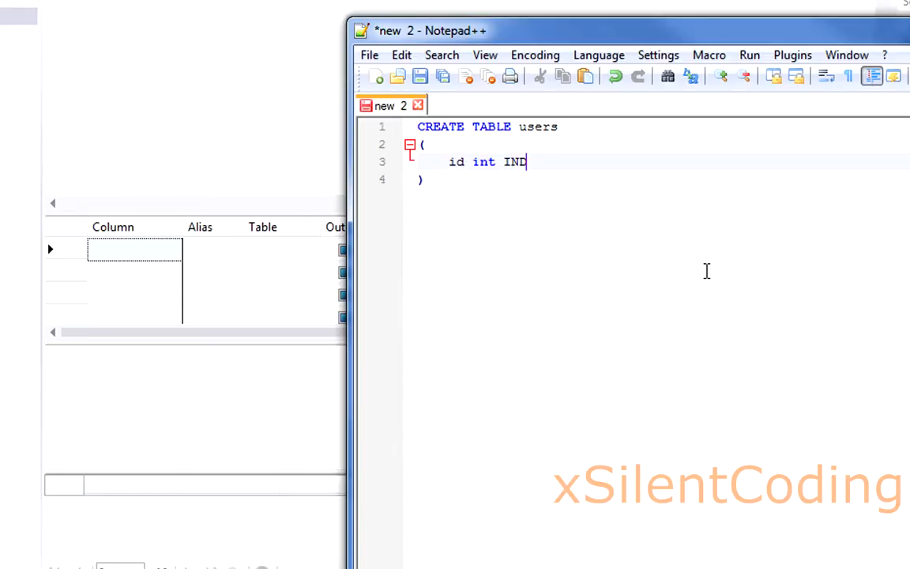
text(ENTITY)
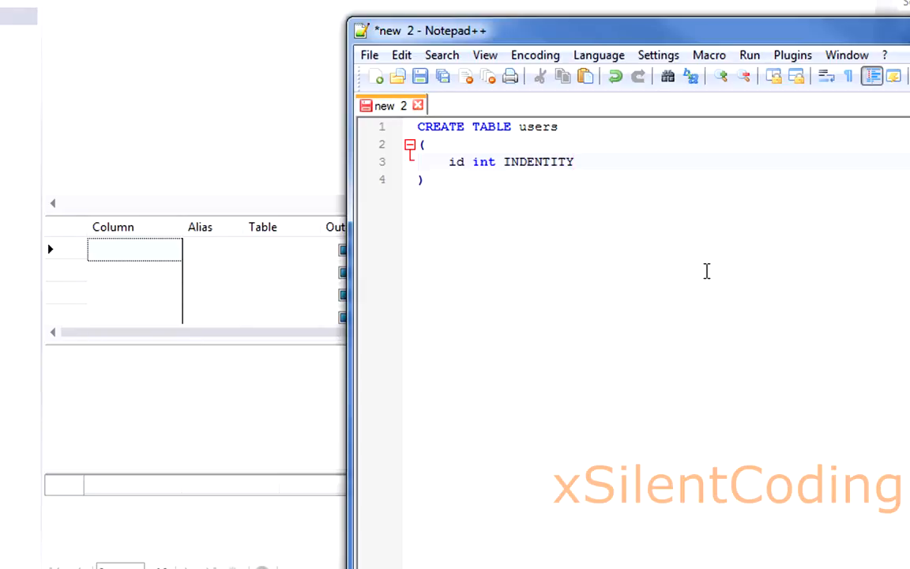
key(BackSpace)
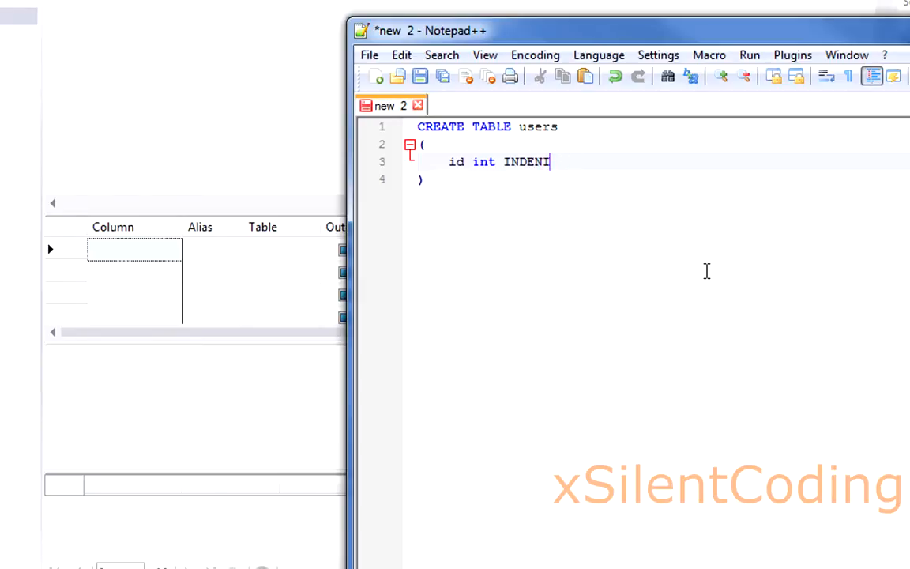
text(TIT)
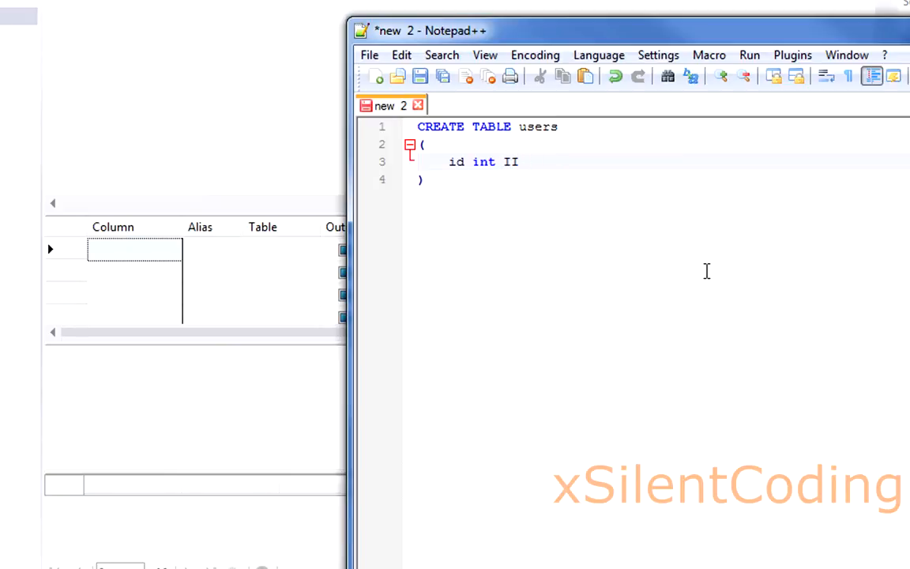
text(DENITY)
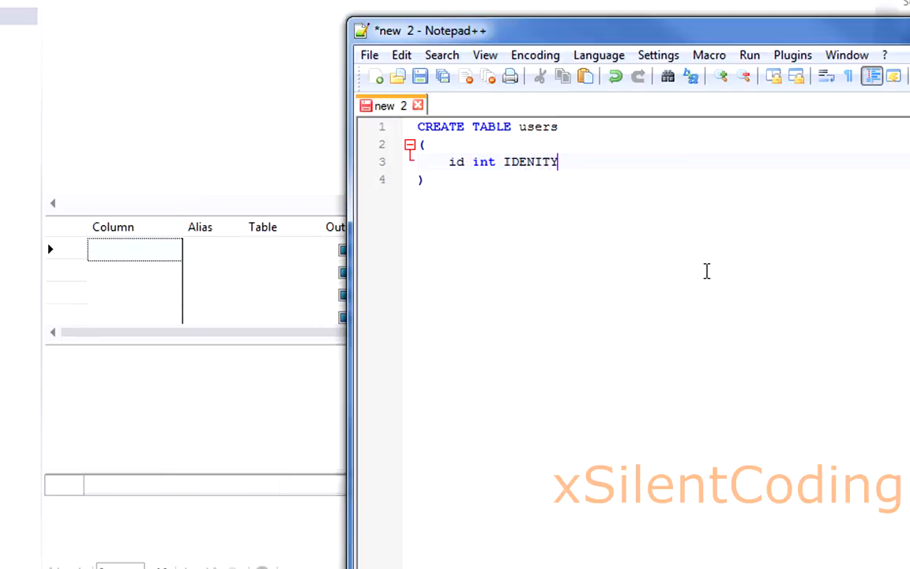
key(BackSpace)
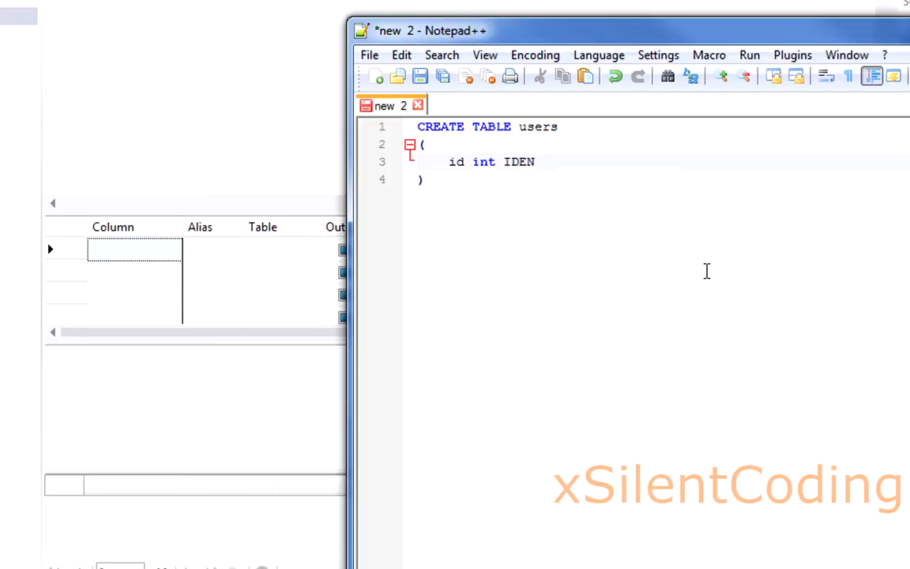
text(TITY N)
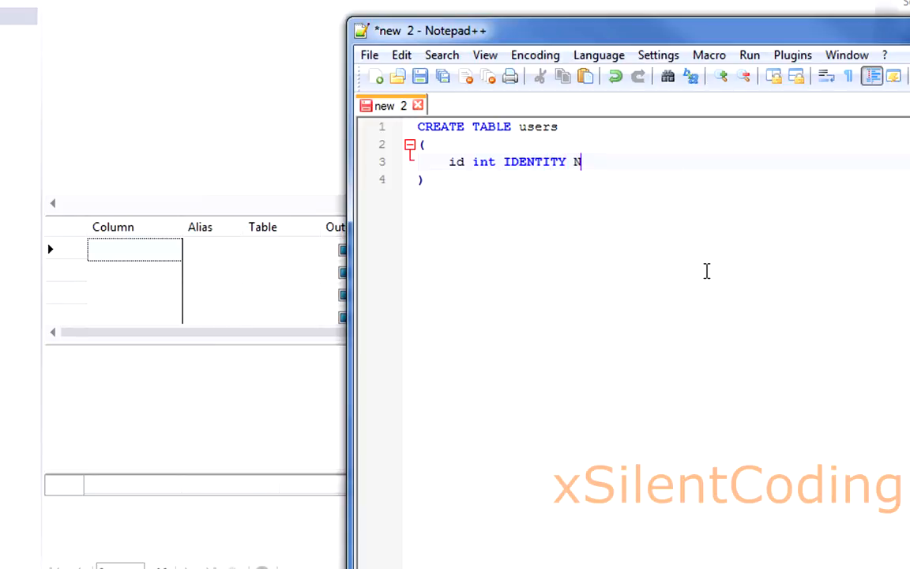
text(OT NULL,)
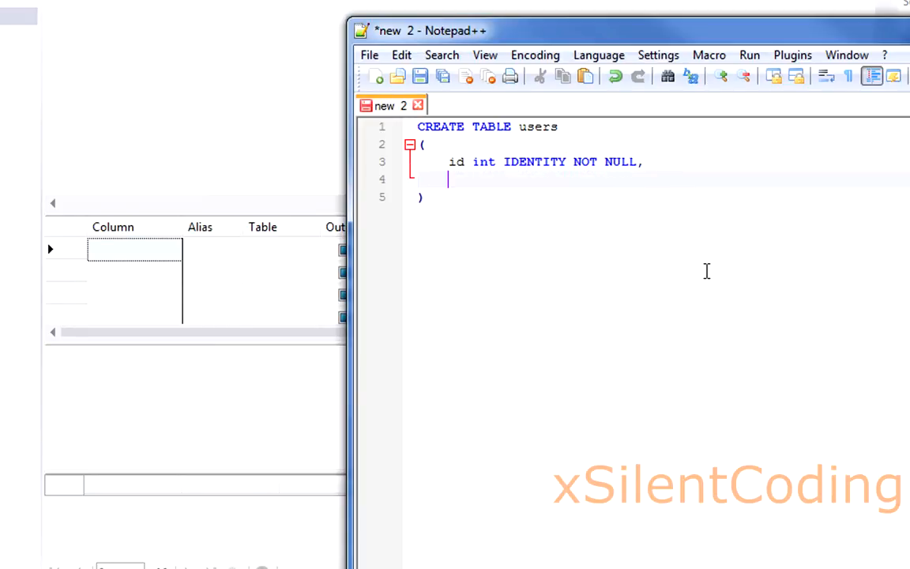
Step: Add username and password nvarchar(30) NOT NULL columns and PRIMARY KEY (id)
text(username v)
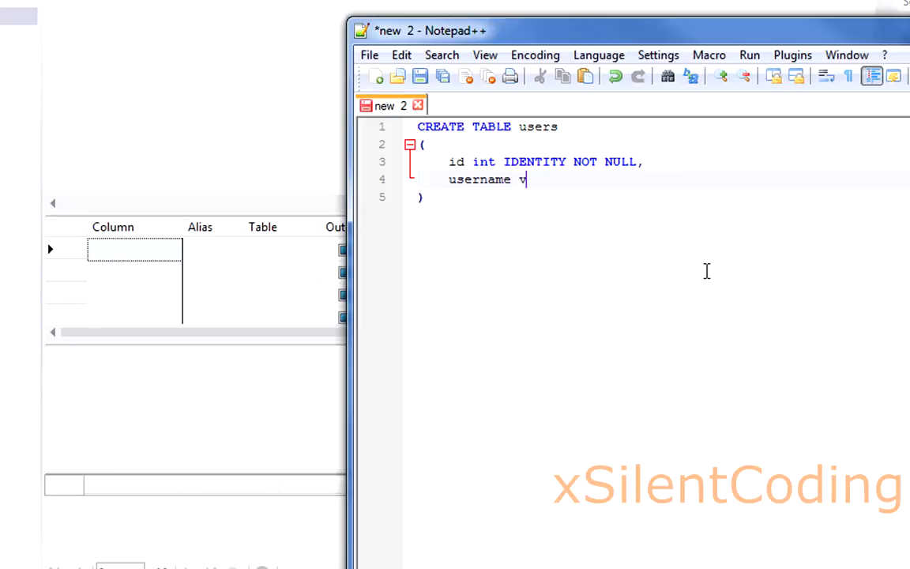
text(nch)
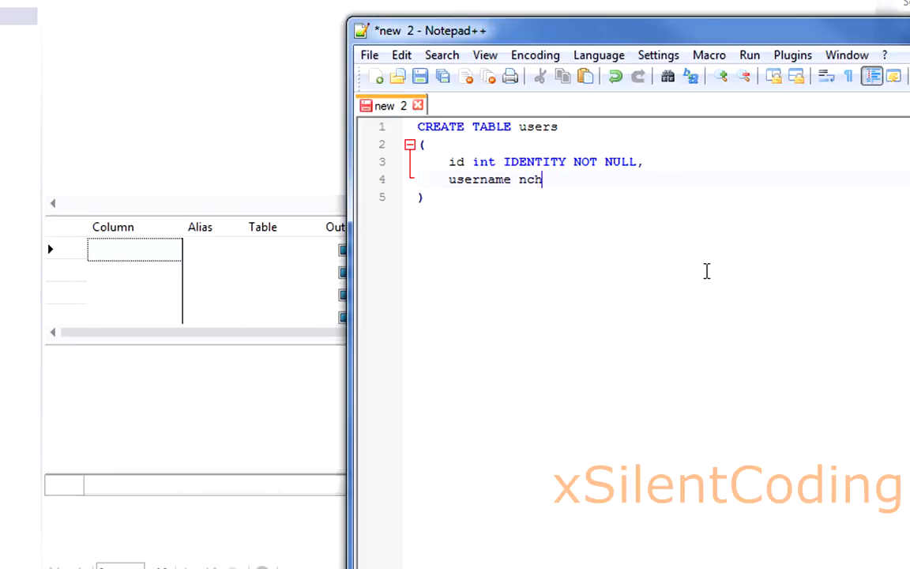
text(varchar ()
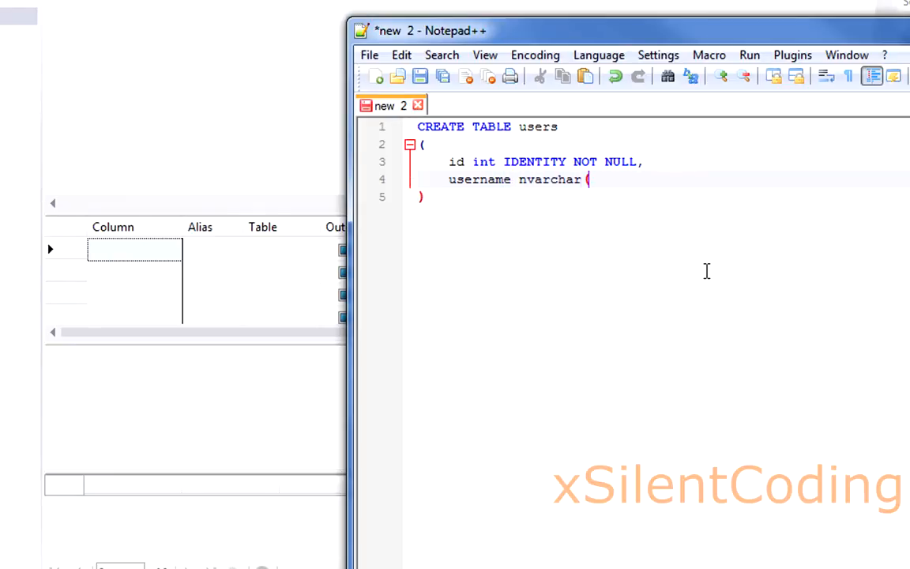
text(30) NOT NULL,)
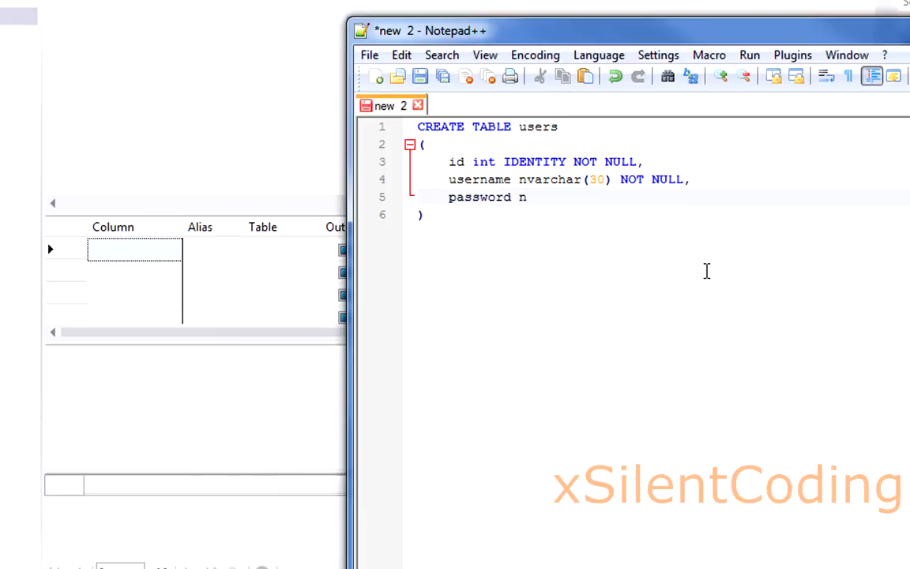
text(varchar(30)
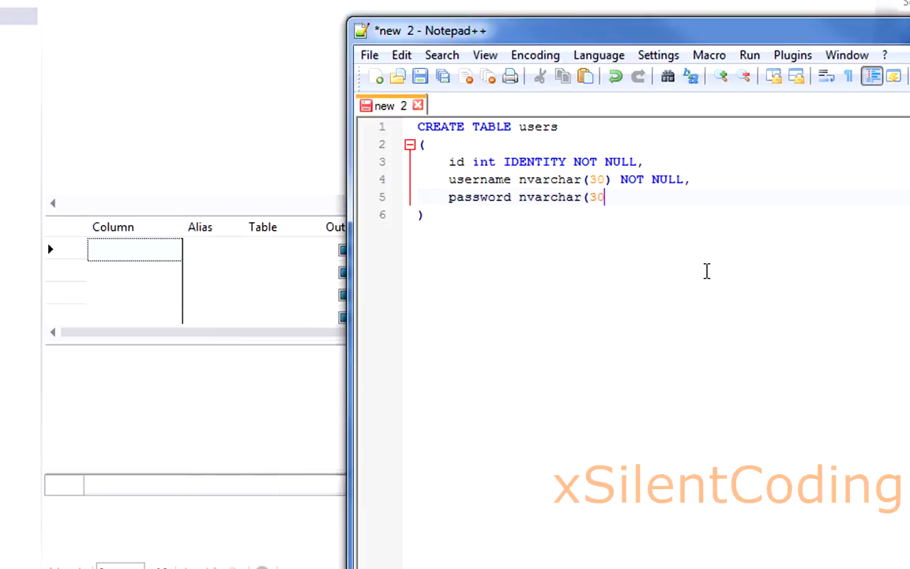
text() NOT NULL,)
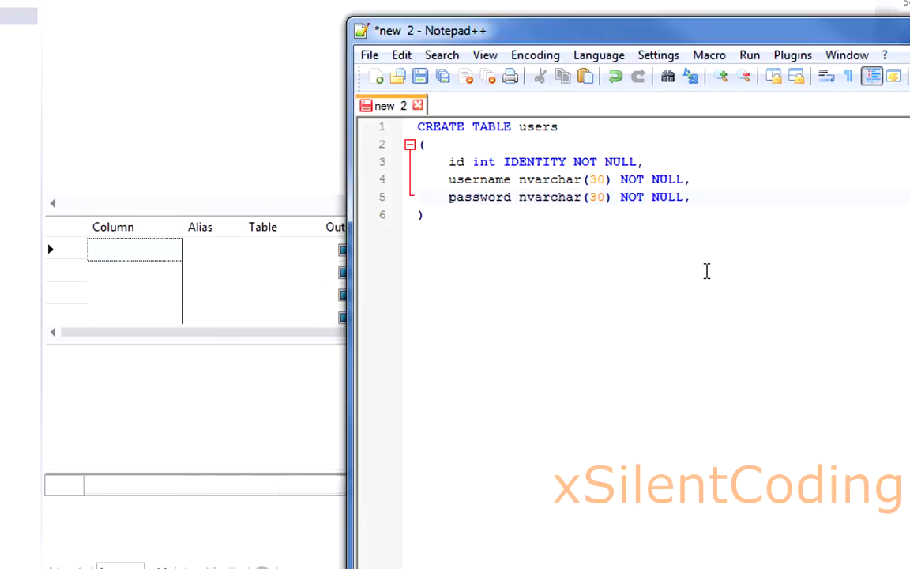
text(PR)
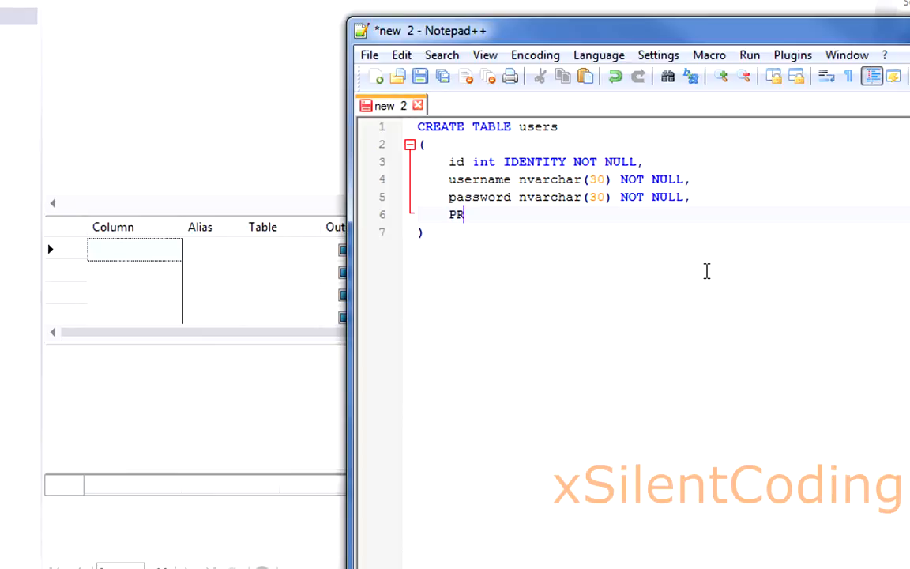
text(IMARY)
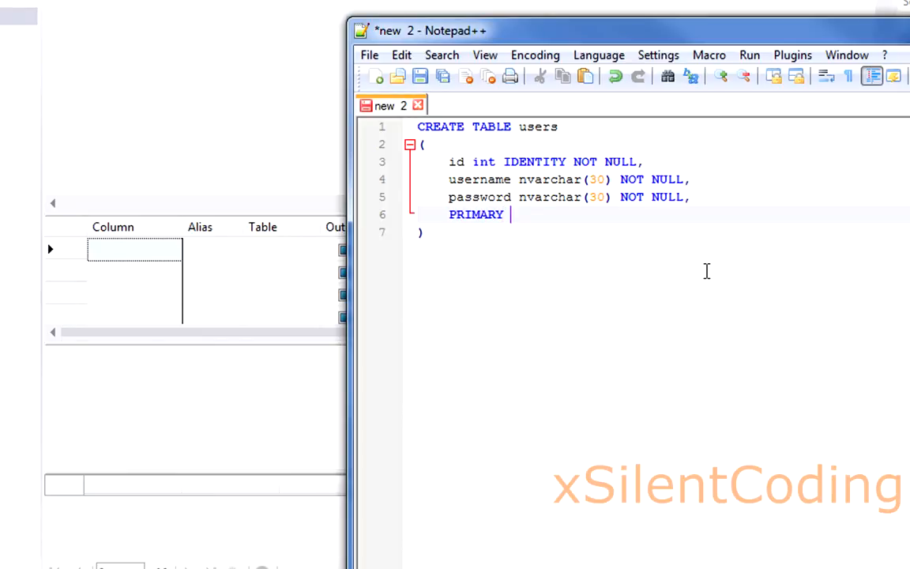
text(KEY)
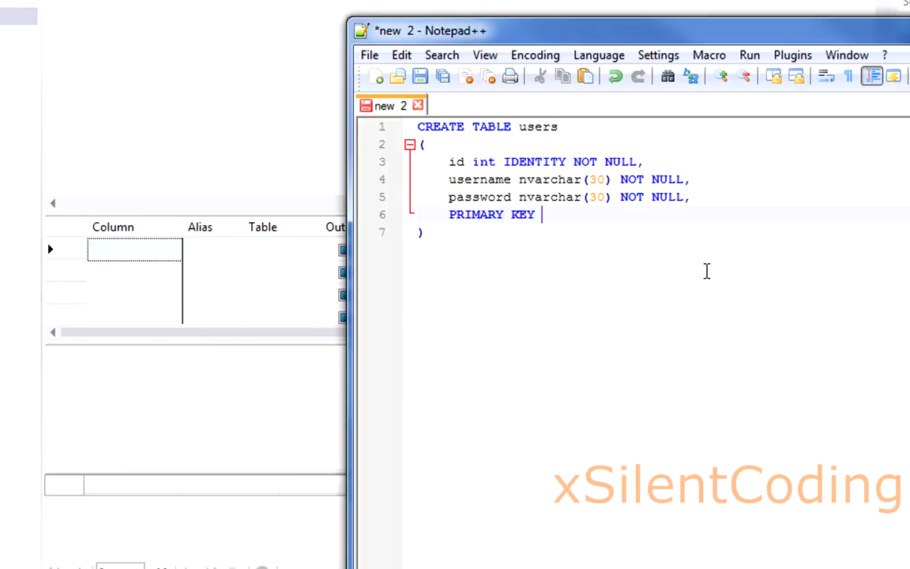
text((id))
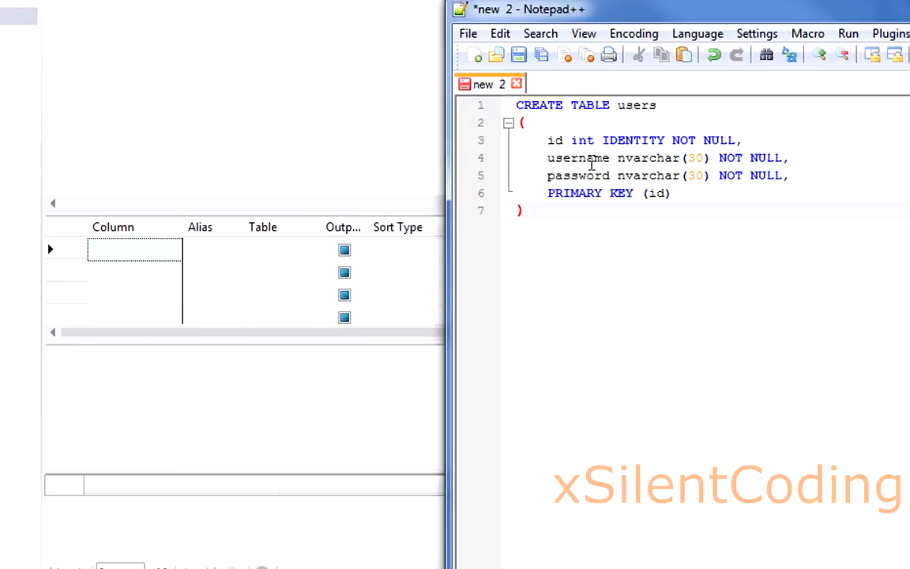
double_click(632, 139)
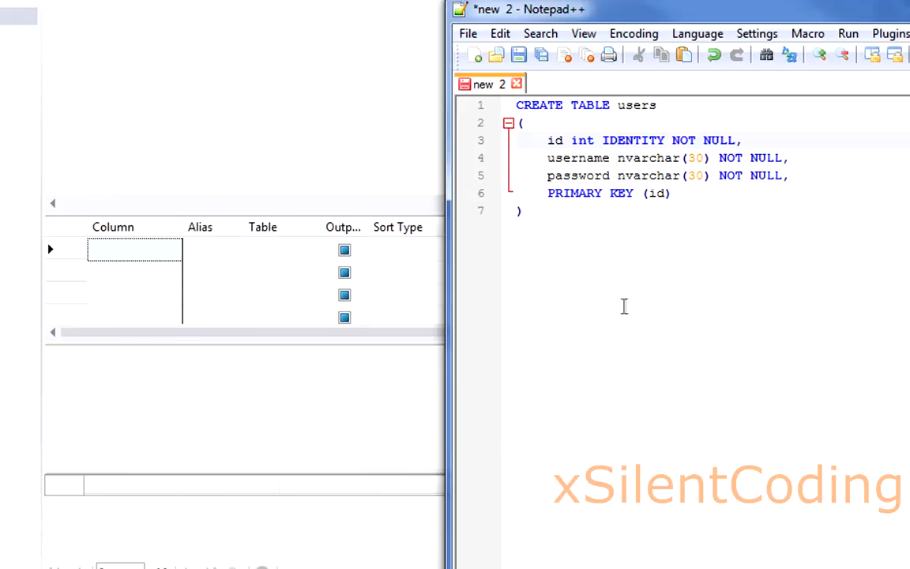
mouse_move(680, 337)
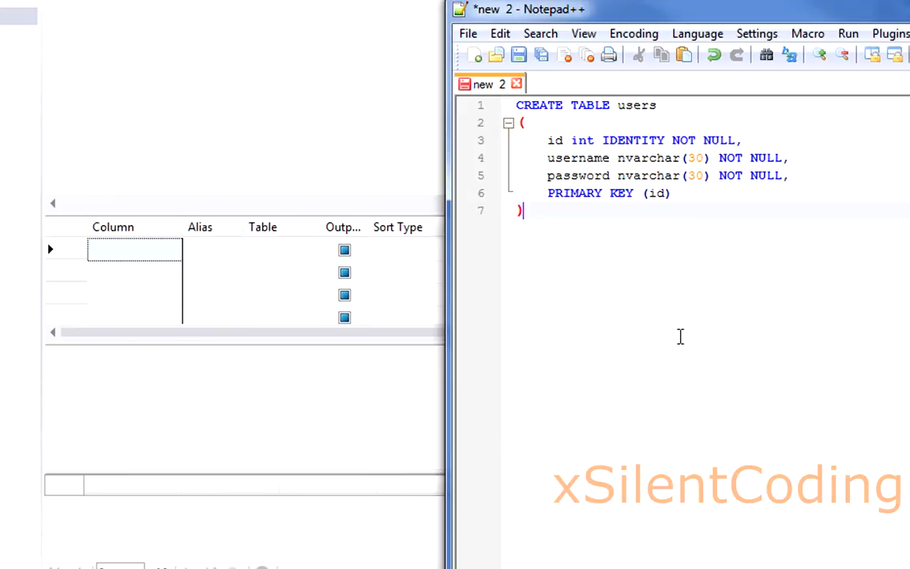
mouse_move(635, 161)
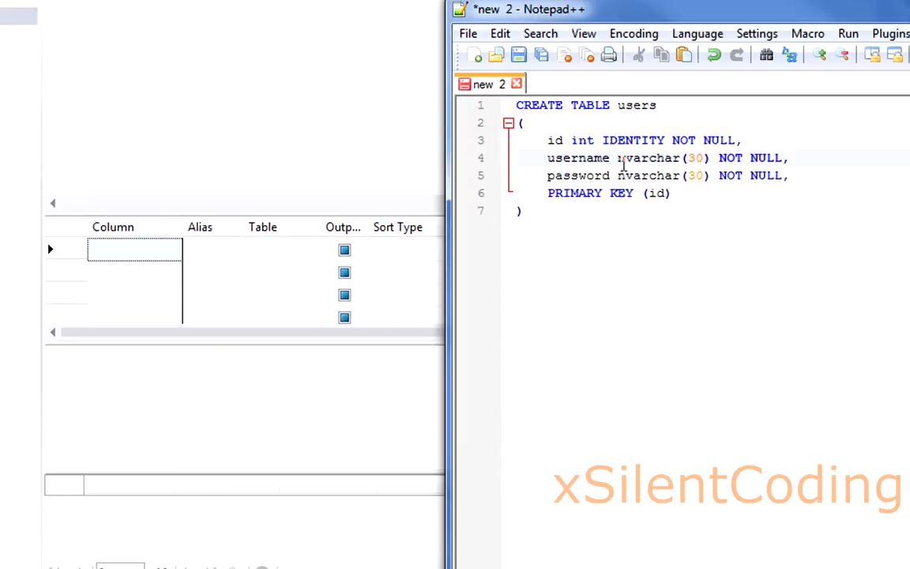
mouse_move(664, 166)
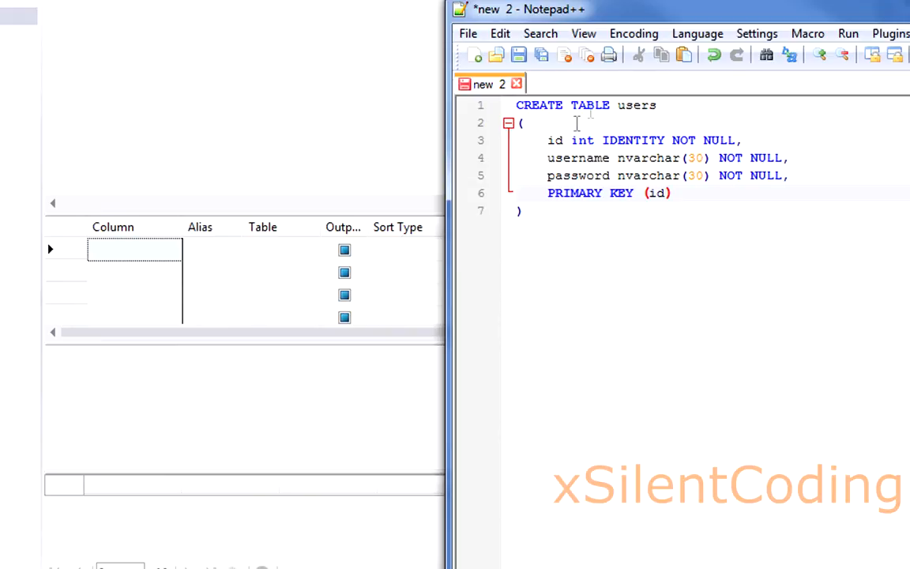
mouse_move(550, 139)
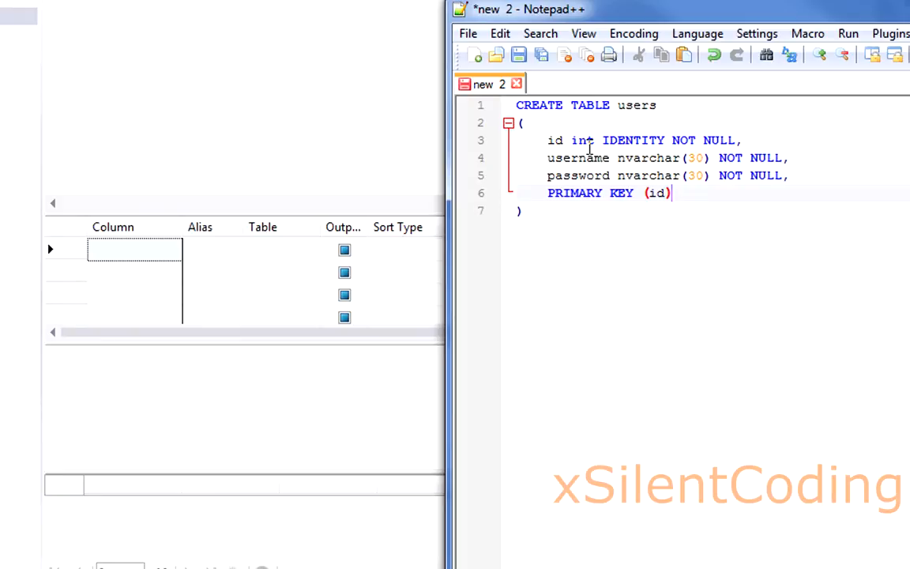
mouse_move(645, 234)
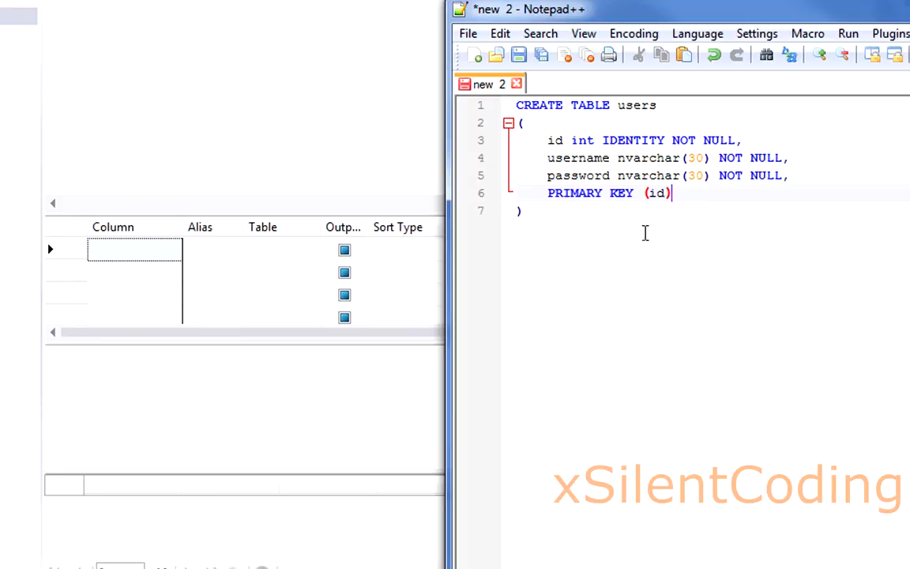
key(ctrl+a)
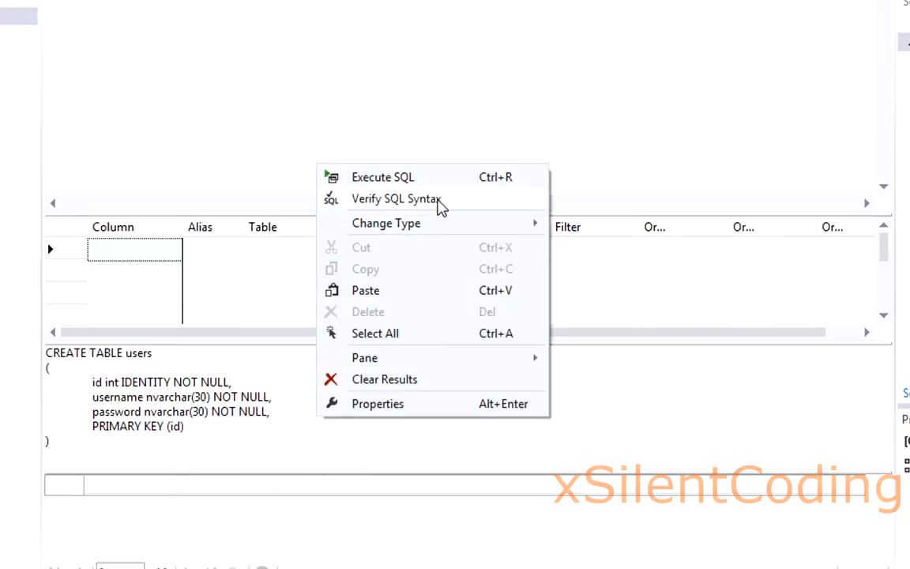
Step: Execute the CREATE TABLE users query and dismiss the success message
click(395, 199)
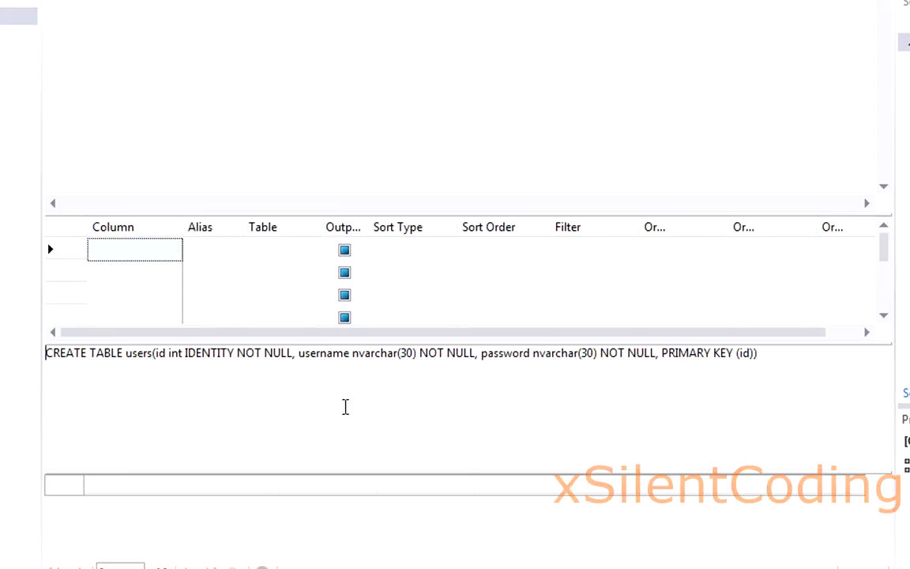
mouse_move(446, 424)
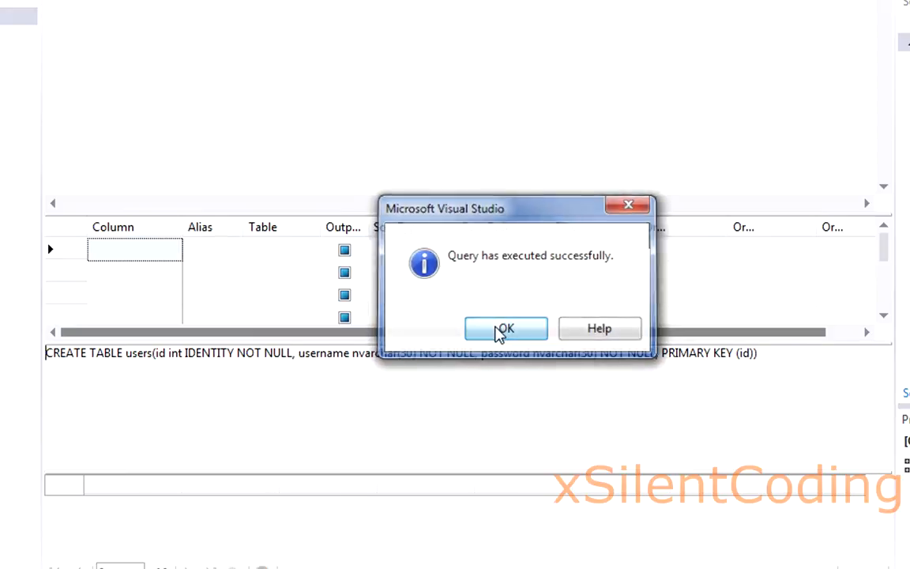
click(505, 329)
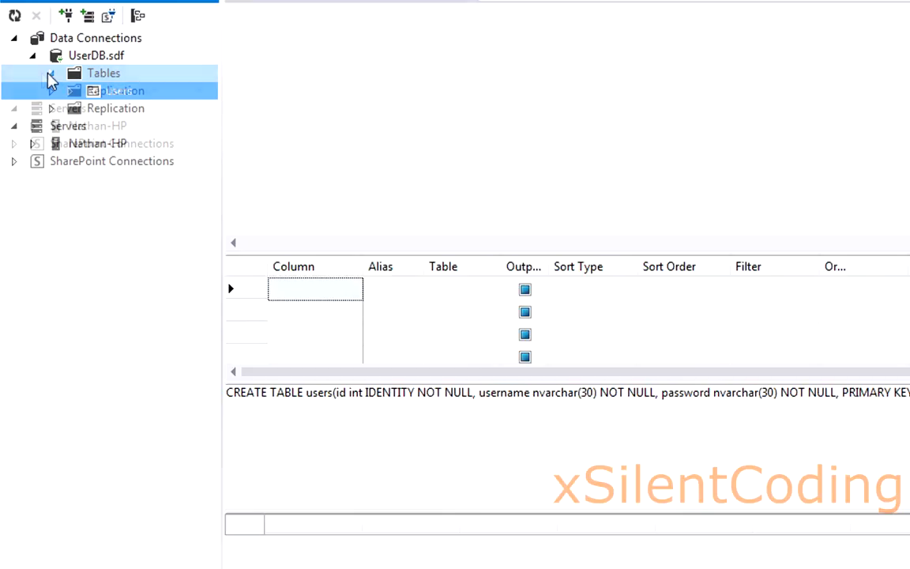
Step: Collapse the UserDB.sdf node after confirming the users table exists
click(33, 56)
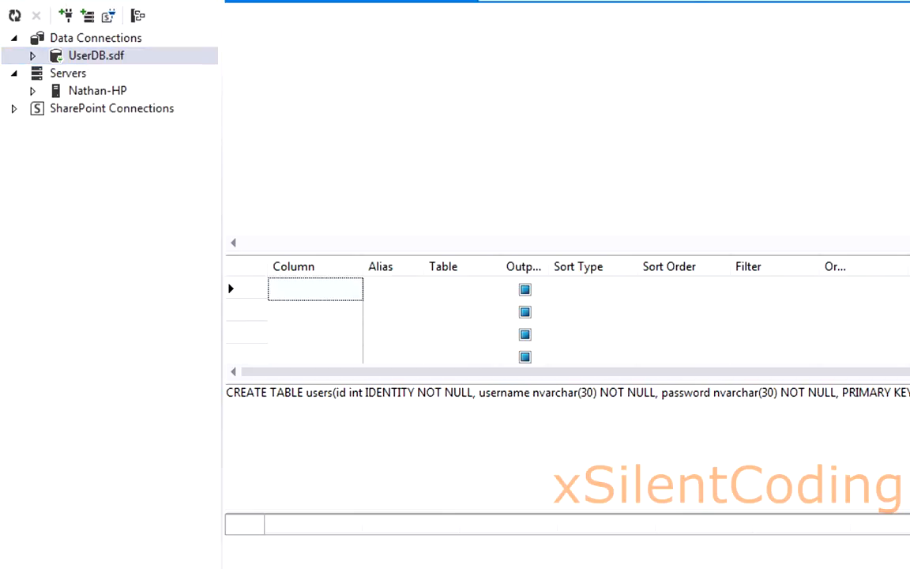
mouse_move(788, 319)
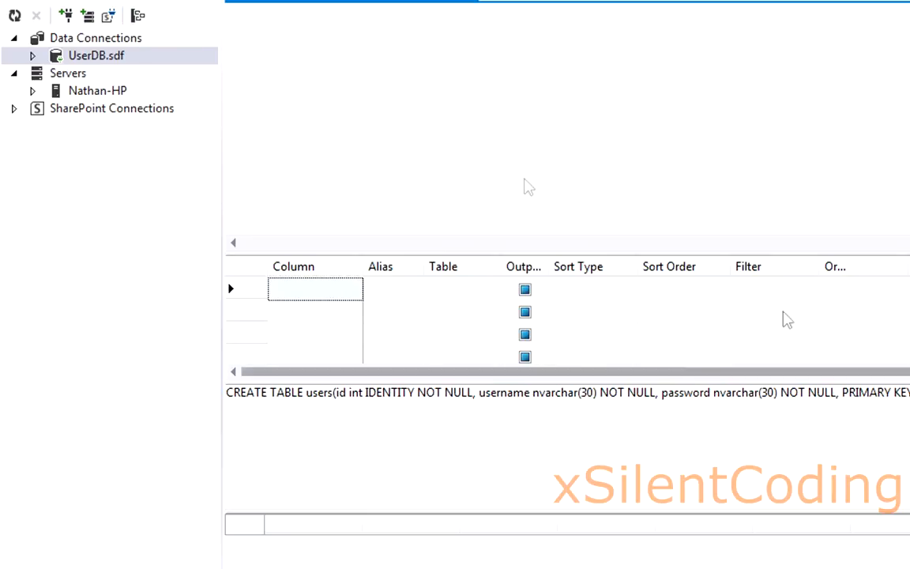